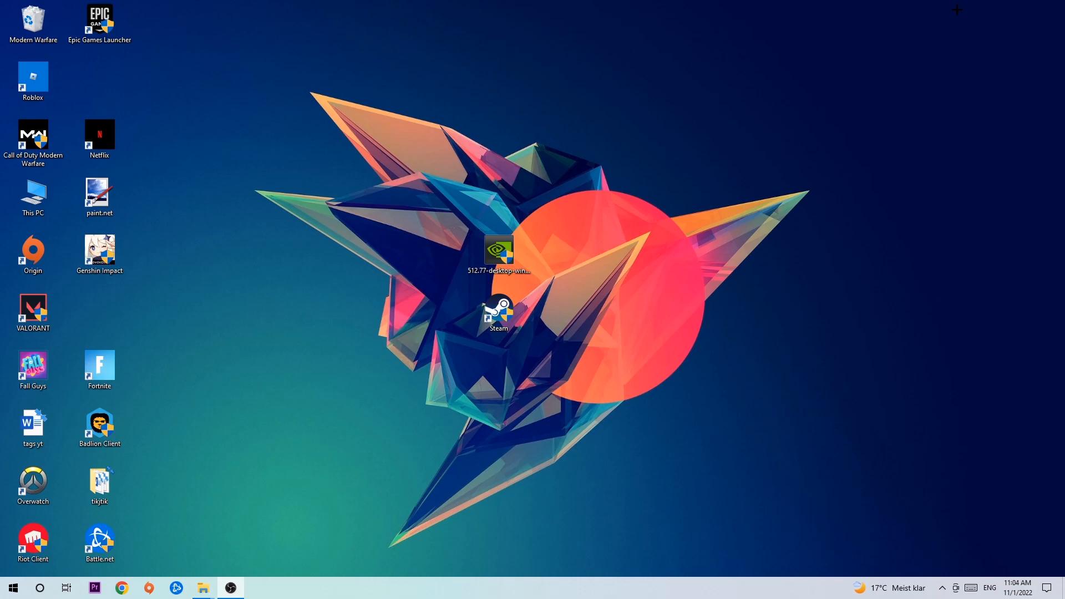
pyautogui.moveTo(561, 116)
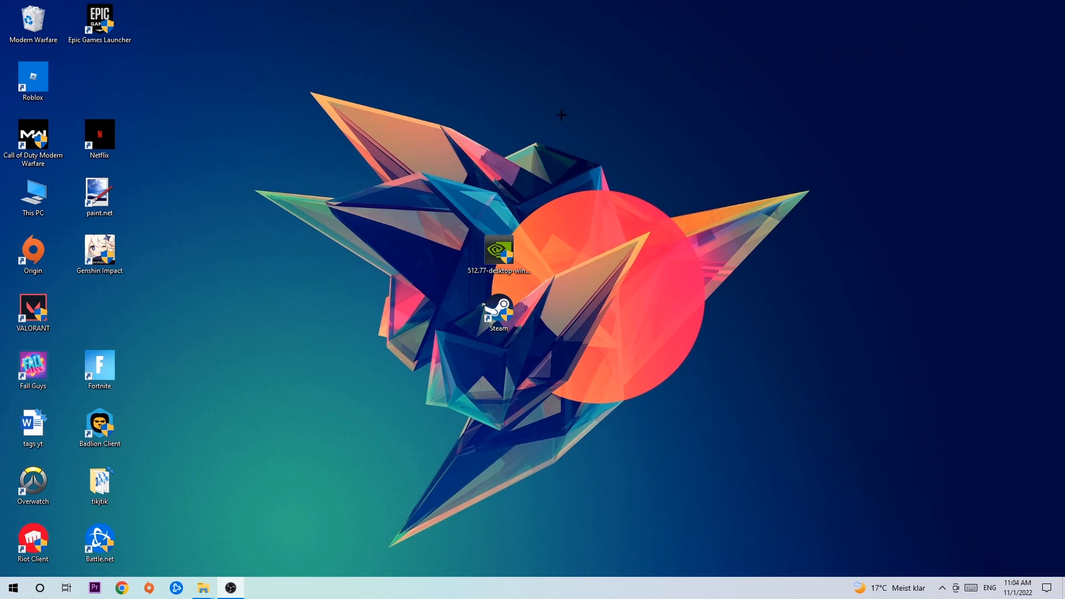
# Select the Steam shortcut and bring up the taskbar's right-click options list.
pyautogui.click(498, 310)
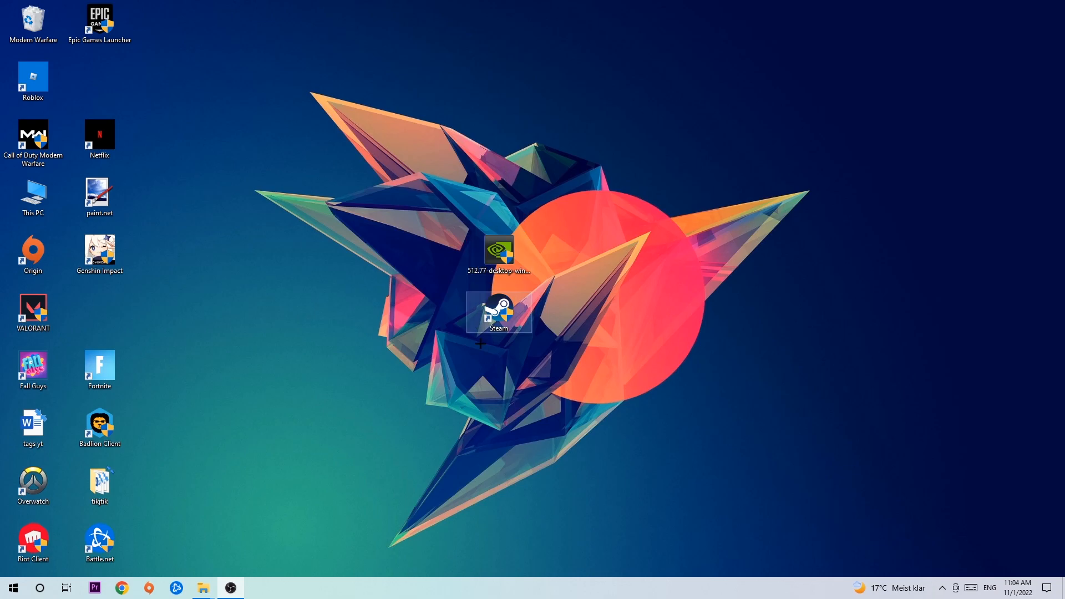
pyautogui.rightClick(476, 588)
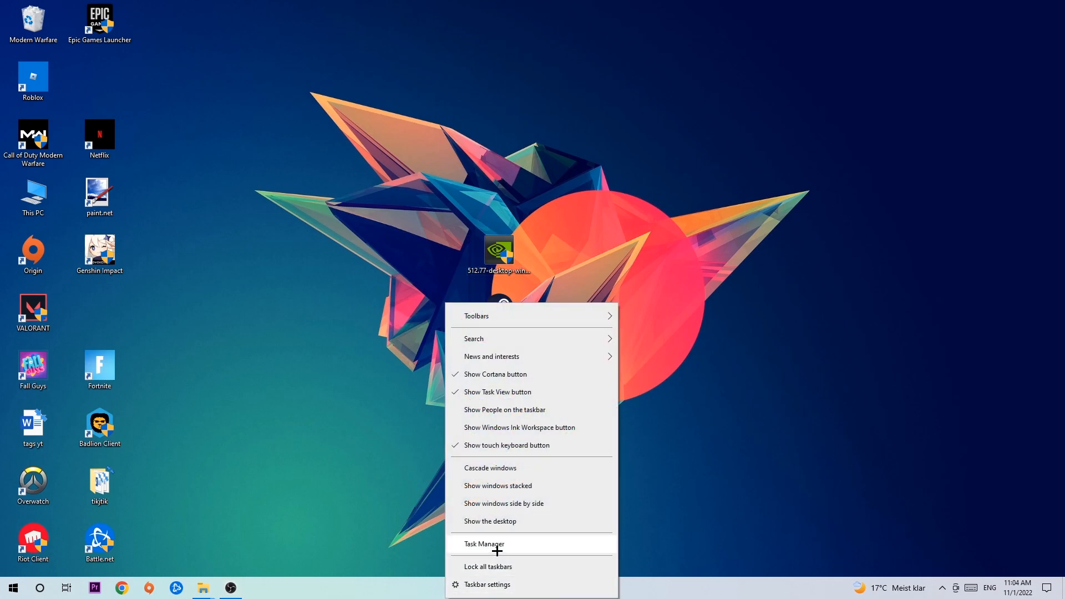
# Launch Task Manager and inspect the DPHelper Application and Console Window Host processes.
pyautogui.click(484, 544)
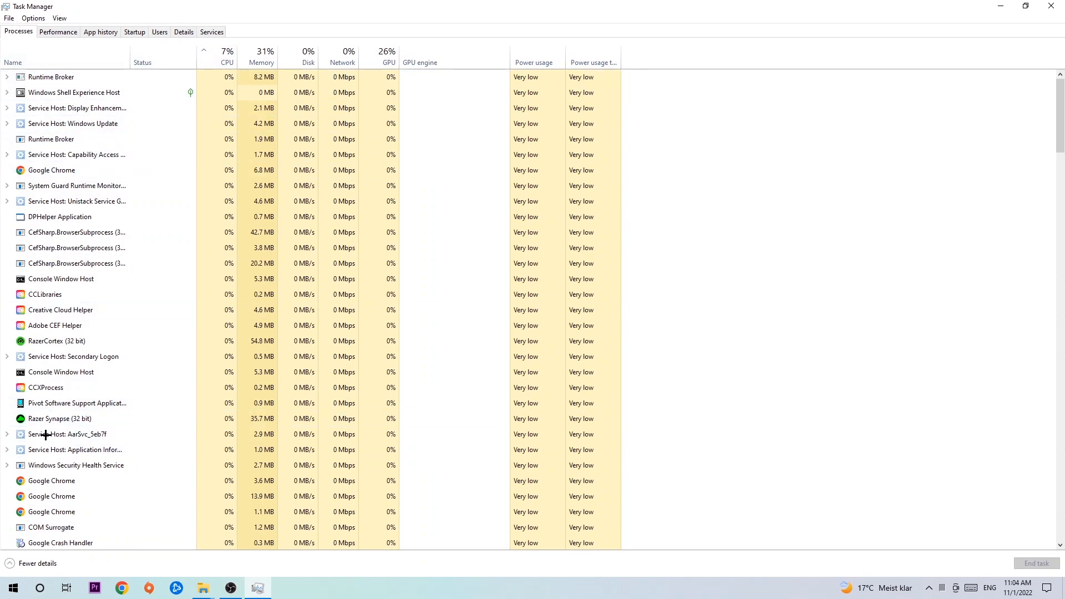
pyautogui.click(59, 216)
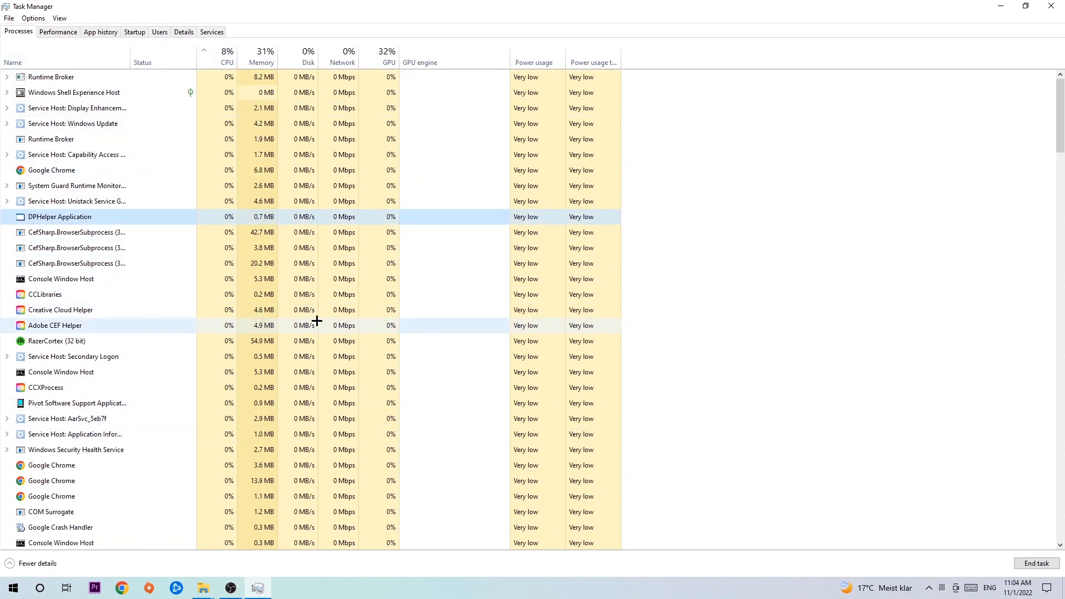
pyautogui.moveTo(213, 319)
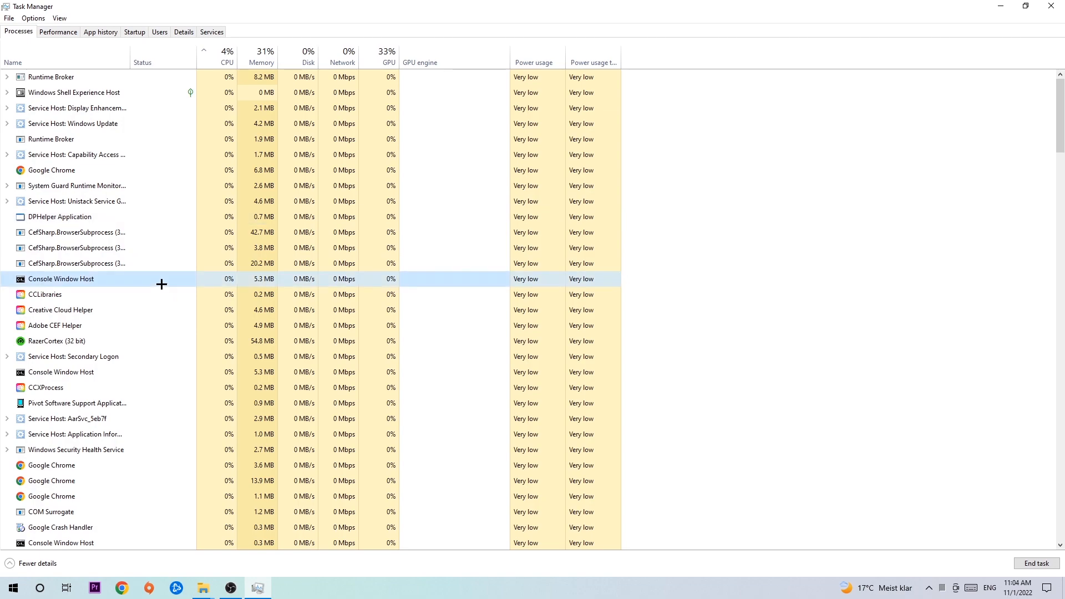
pyautogui.rightClick(60, 278)
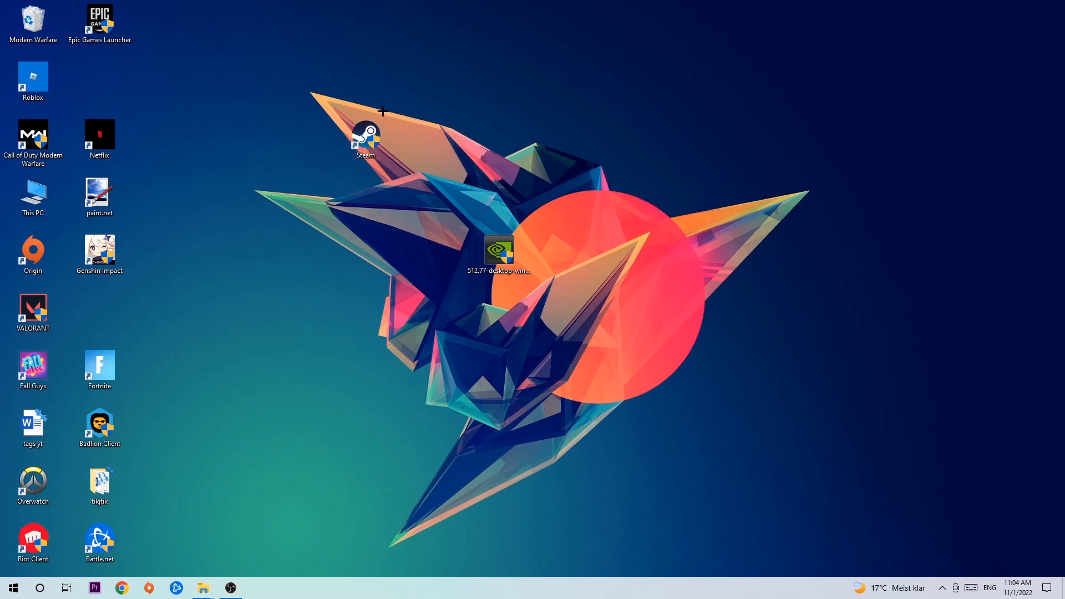
pyautogui.moveTo(142, 460)
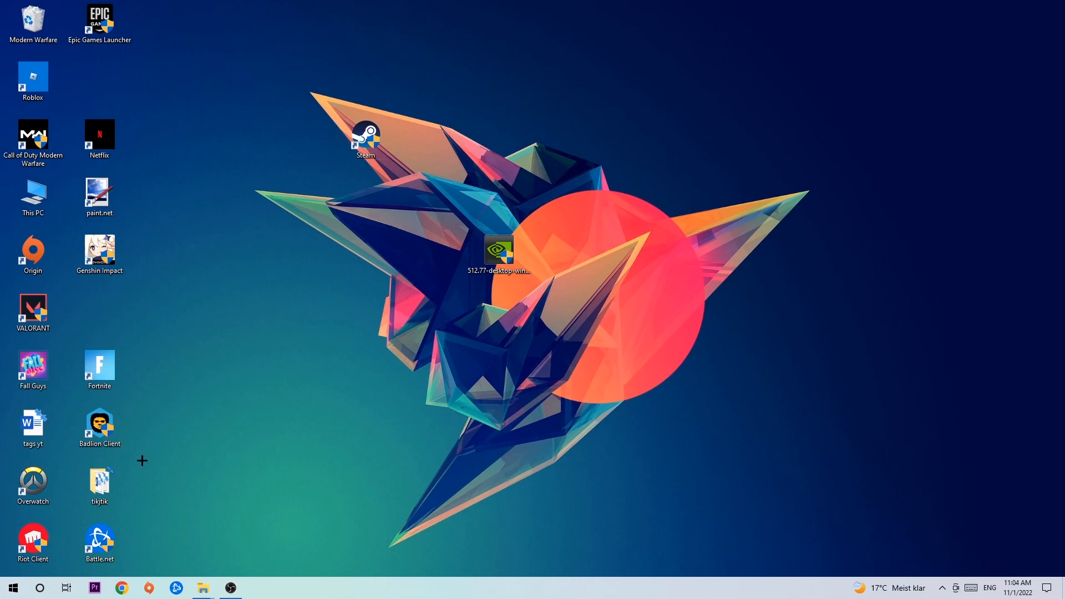
# Reposition the Steam shortcut and bring up its Properties window.
pyautogui.click(12, 588)
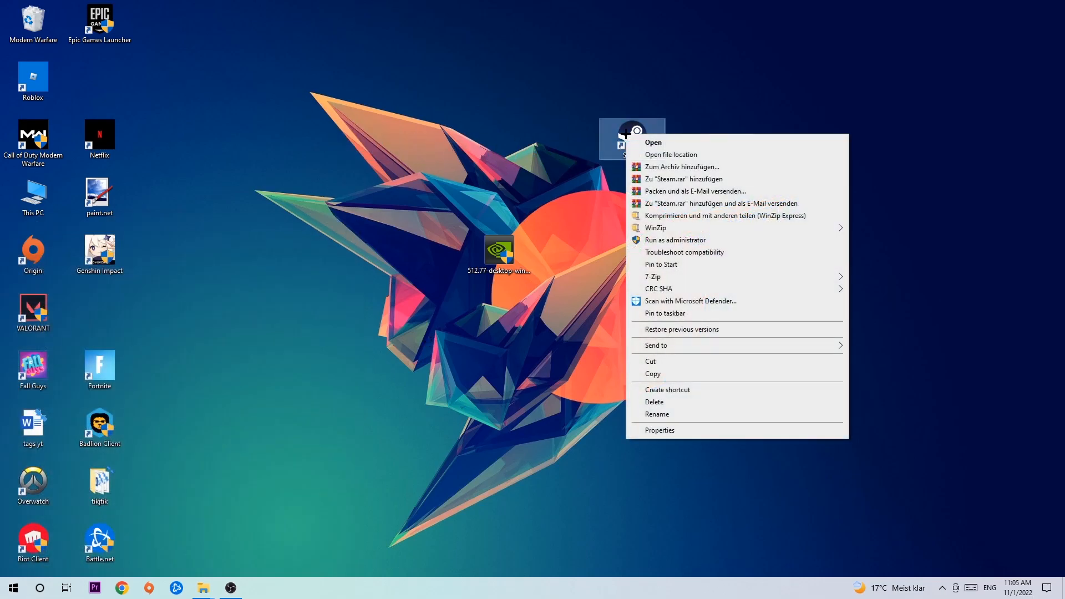
pyautogui.moveTo(697, 313)
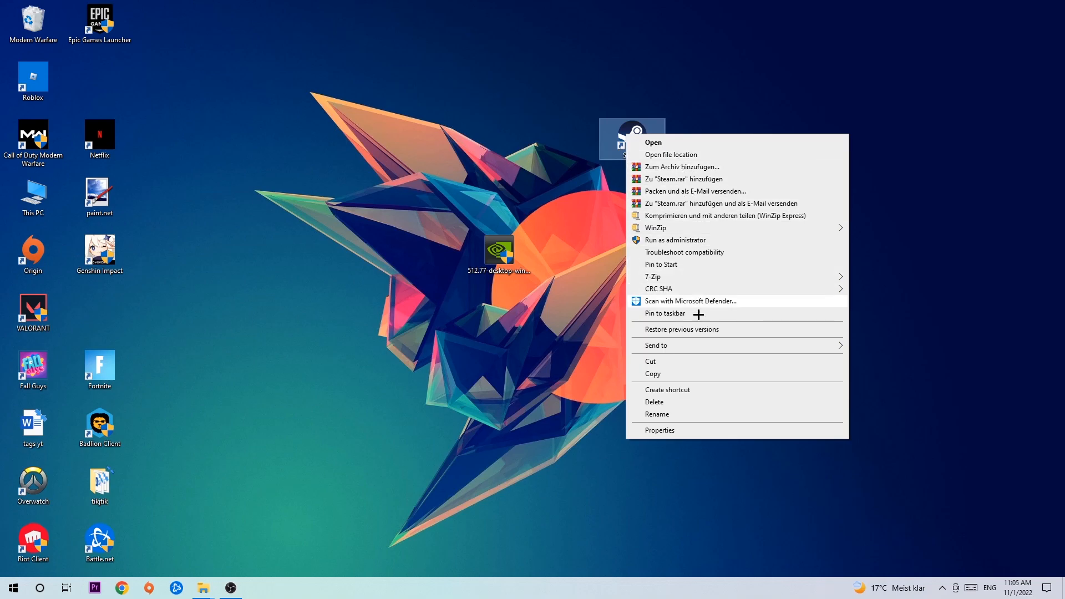
pyautogui.click(658, 430)
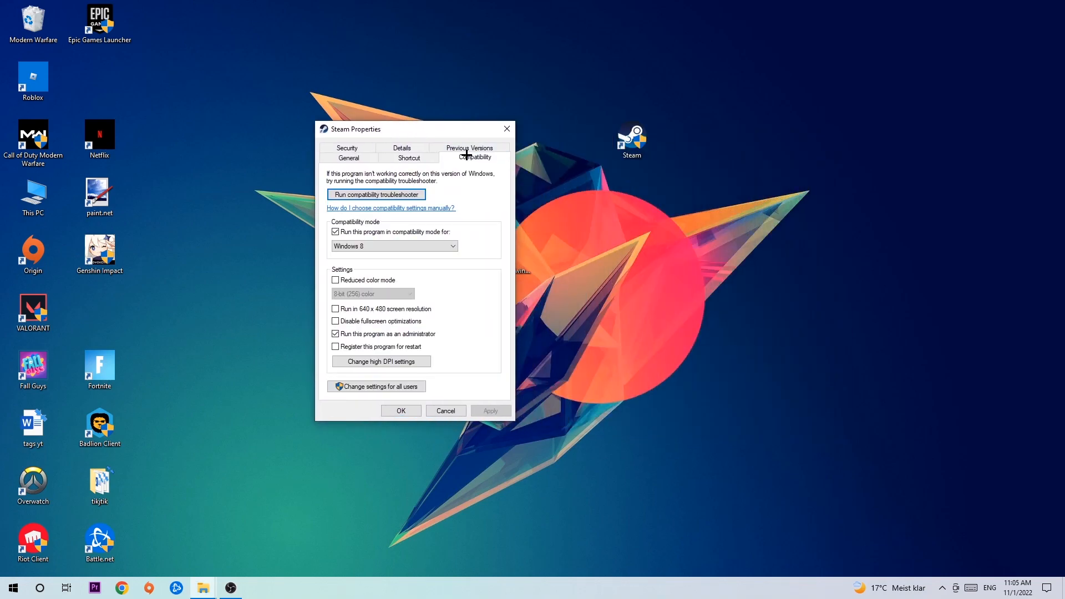
pyautogui.moveTo(487, 372)
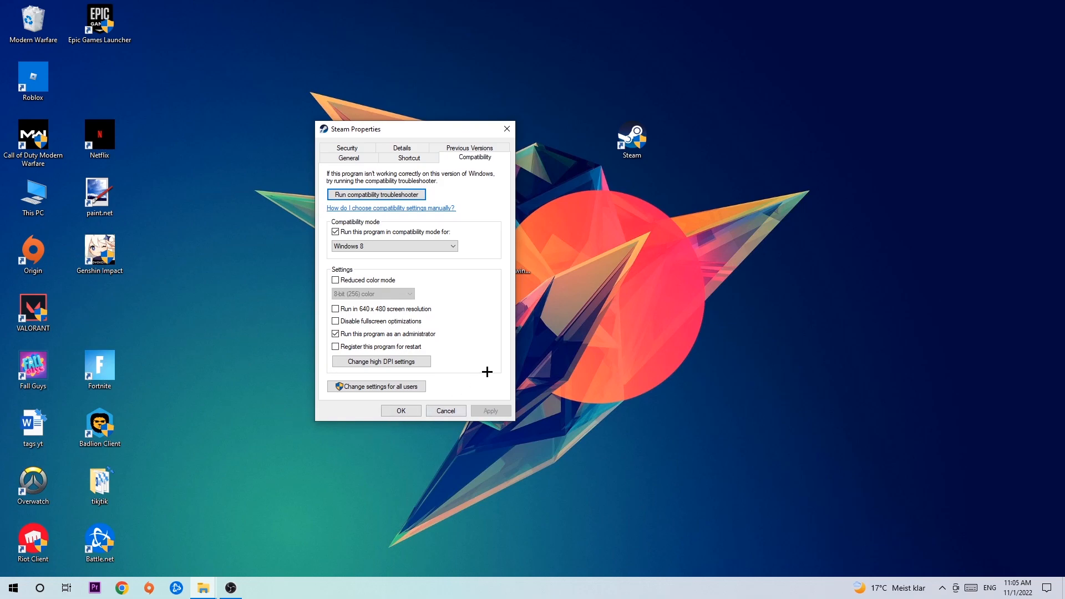
pyautogui.moveTo(431, 229)
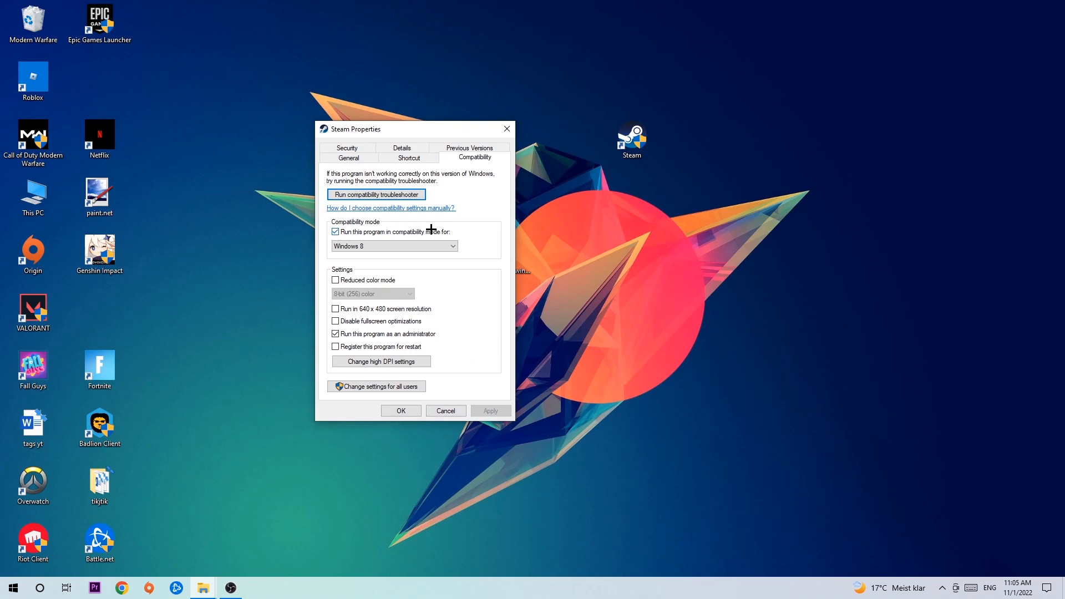
pyautogui.moveTo(399, 323)
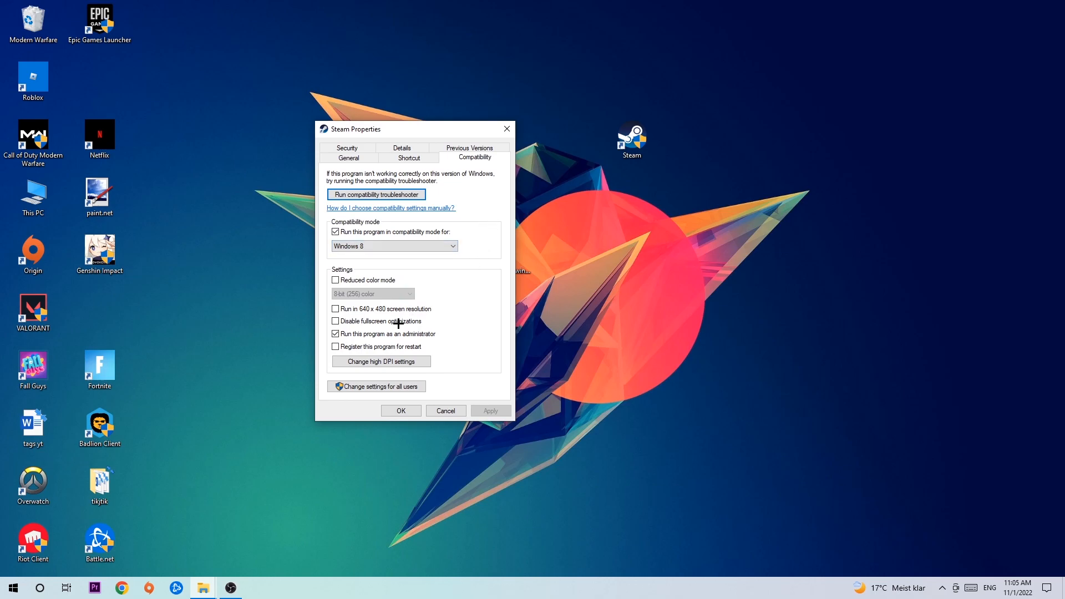
pyautogui.moveTo(325, 343)
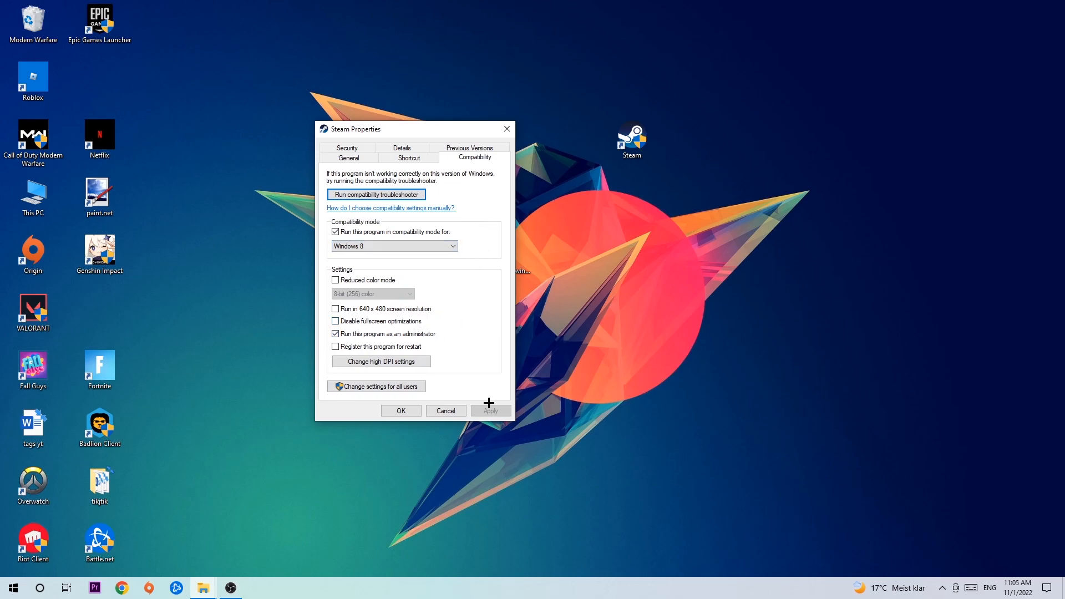
# Confirm Windows 8 compatibility mode and Run as administrator for Steam with OK.
pyautogui.click(401, 410)
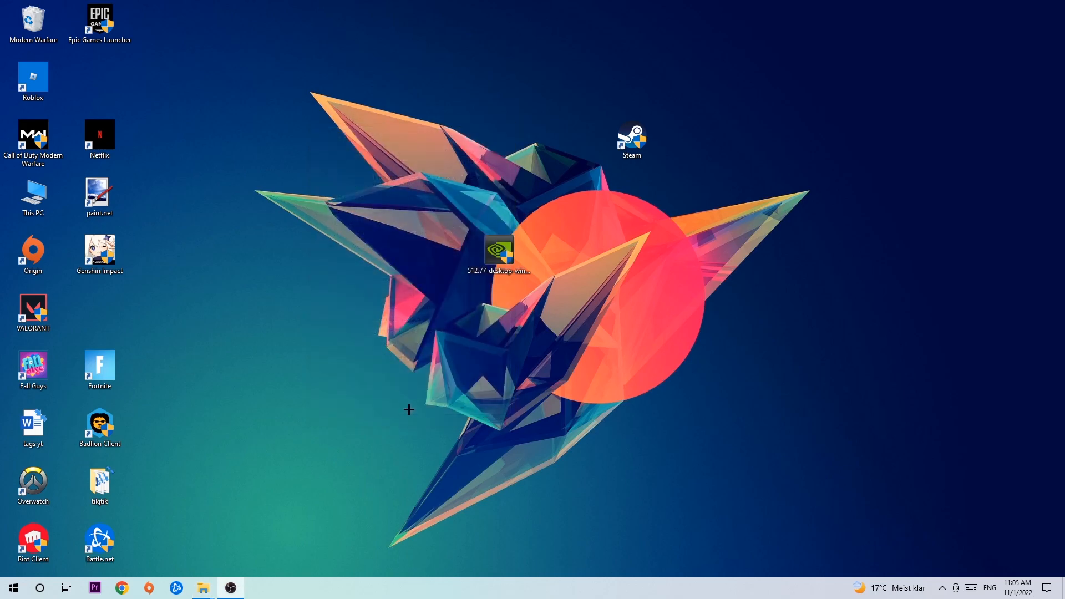
pyautogui.moveTo(497, 353)
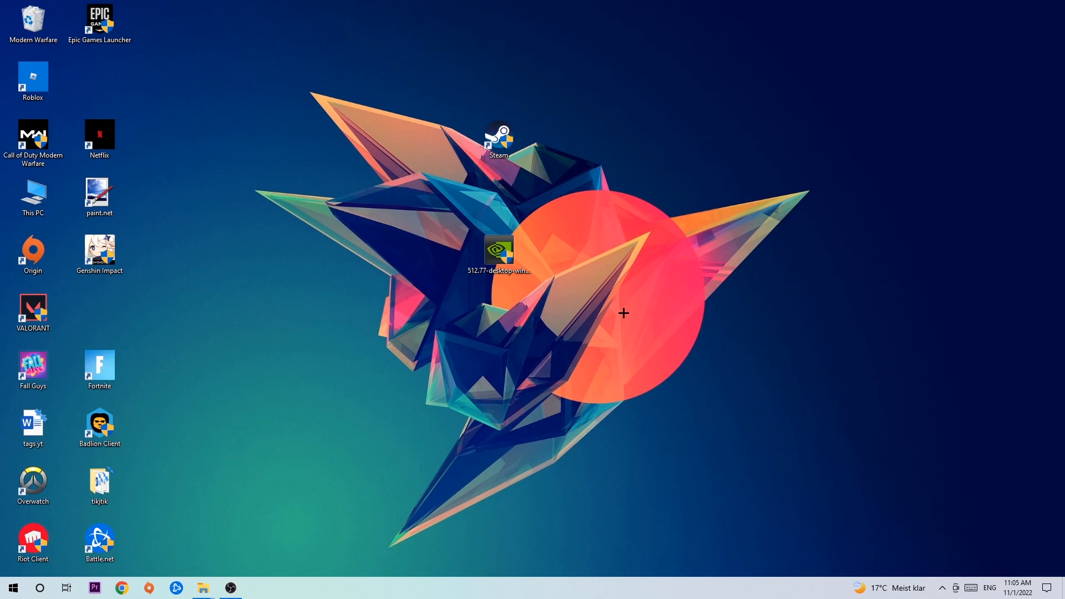
pyautogui.moveTo(622, 296)
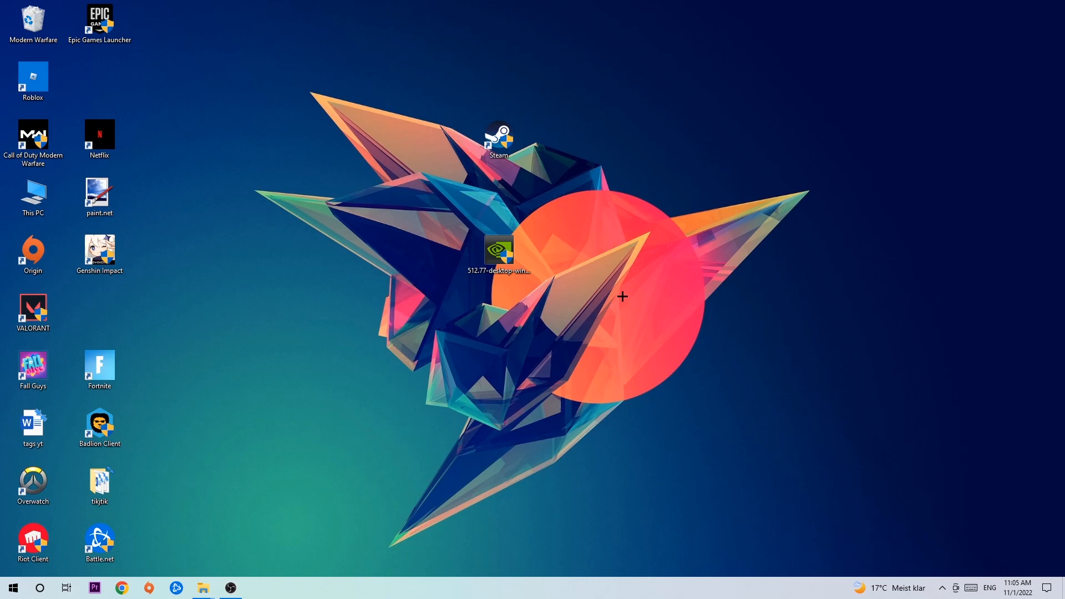